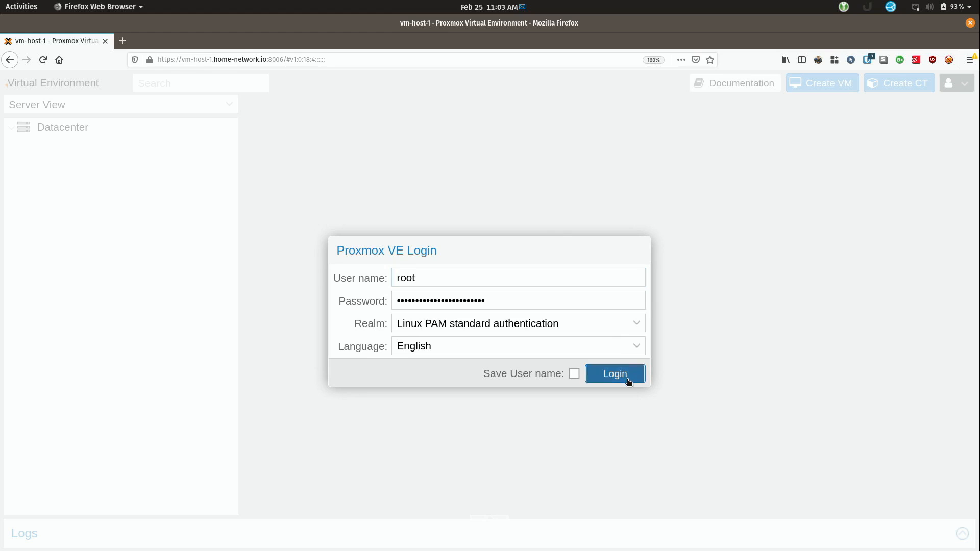
Step: Log in as root and select VM 601, videomatic.home-network.io, under vm-host-2
{"action": "left_click", "coordinate": [614, 373]}
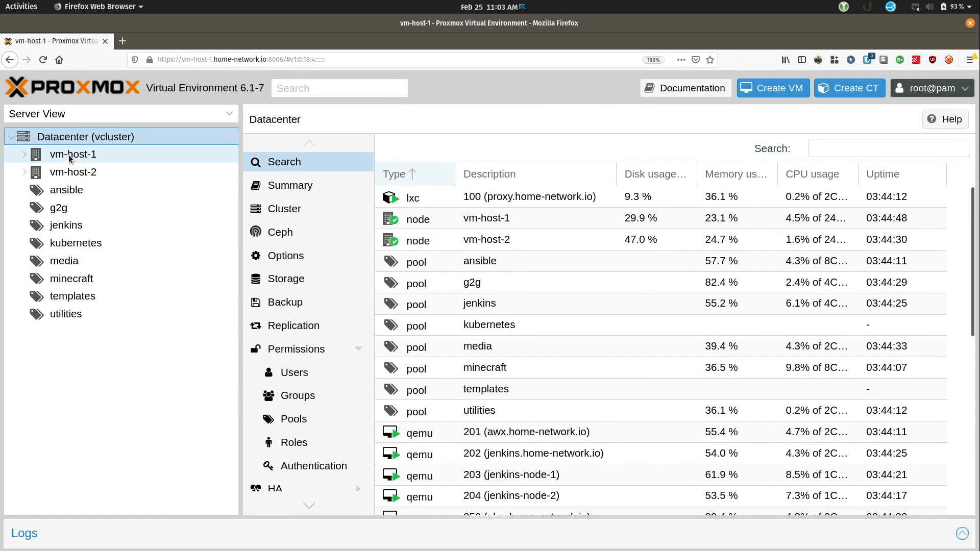
{"action": "left_click", "coordinate": [73, 172]}
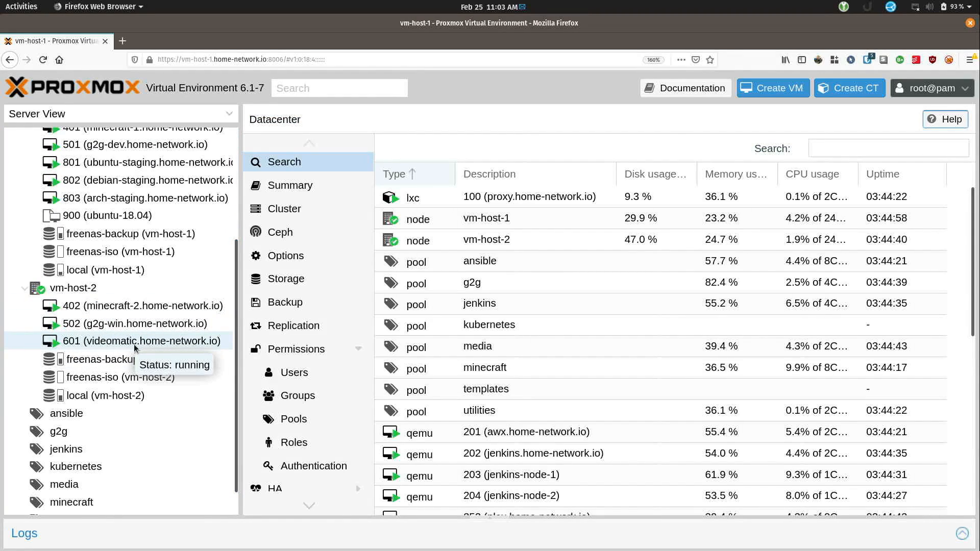
{"action": "left_click", "coordinate": [140, 341]}
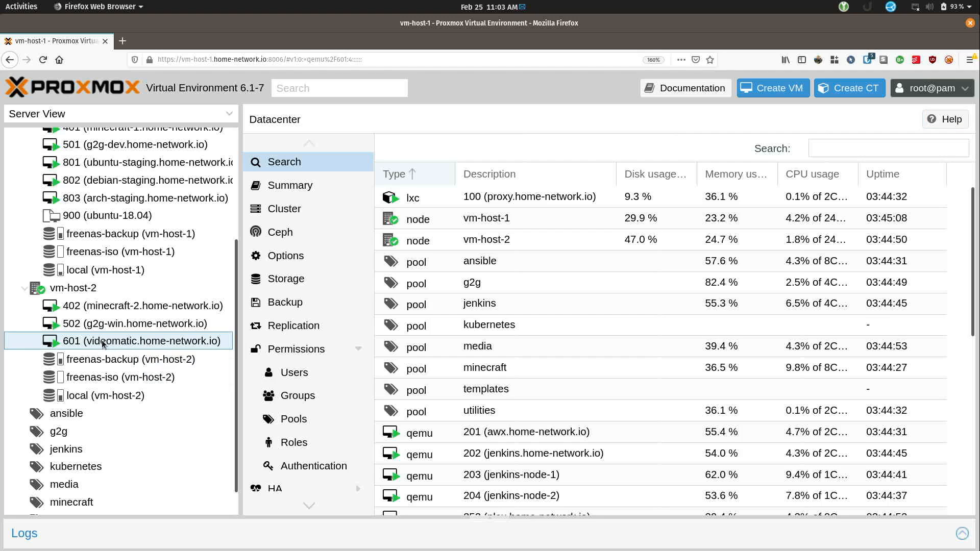
{"action": "left_click", "coordinate": [126, 341]}
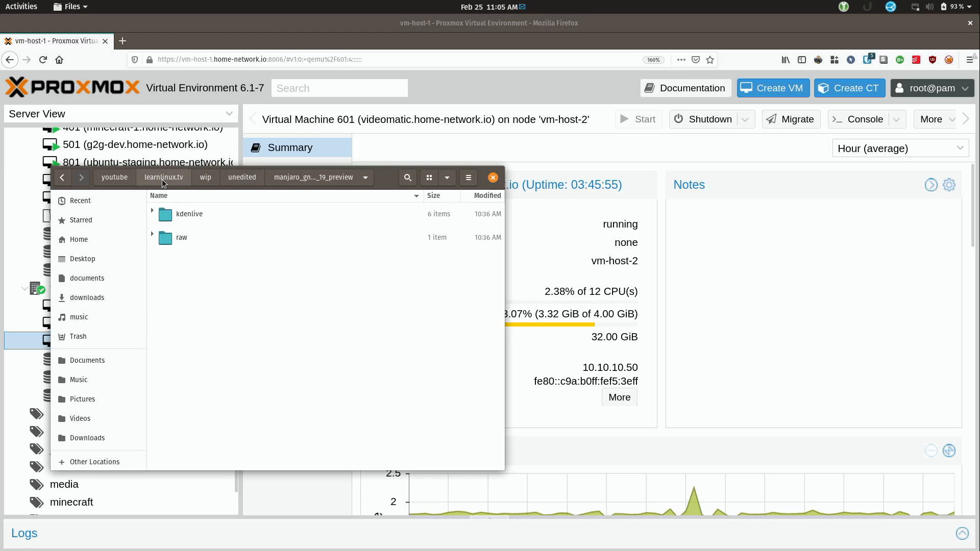
{"action": "mouse_move", "coordinate": [241, 182]}
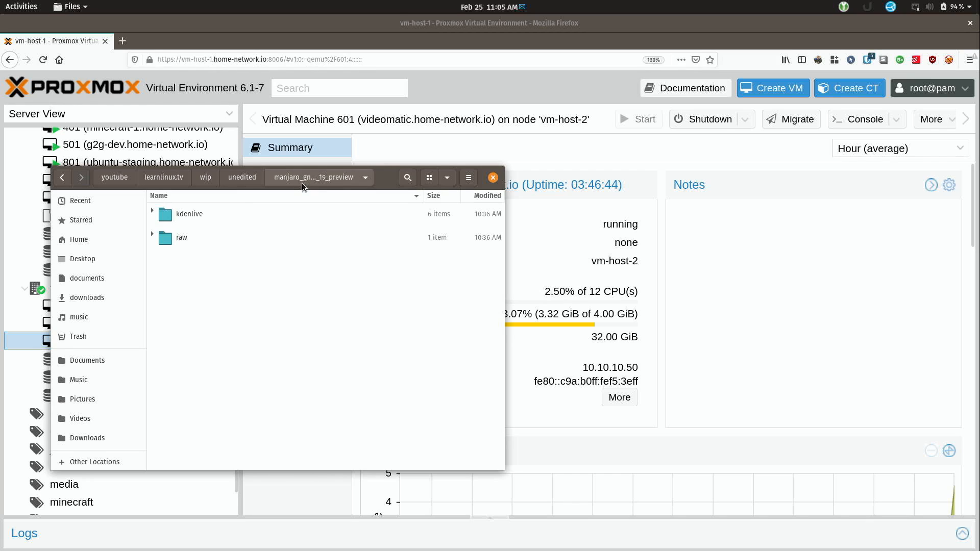
{"action": "mouse_move", "coordinate": [178, 246]}
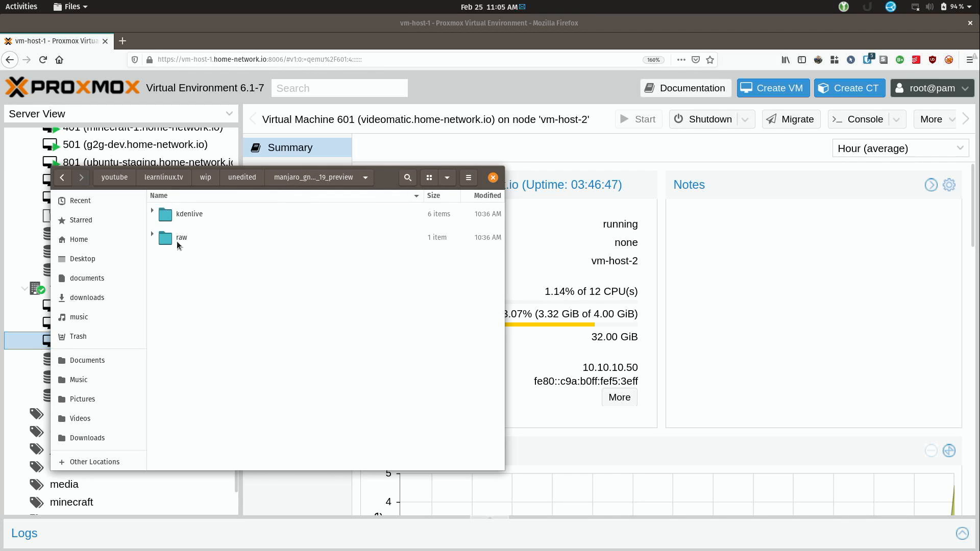
Step: Open the raw folder holding the 889.7 MB raw MKV recording
{"action": "double_click", "coordinate": [181, 238]}
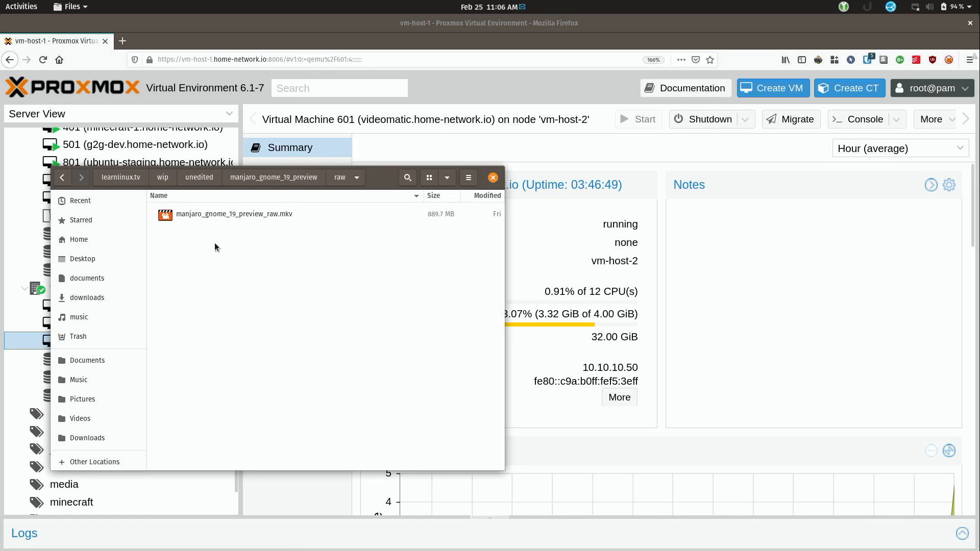
{"action": "mouse_move", "coordinate": [229, 235]}
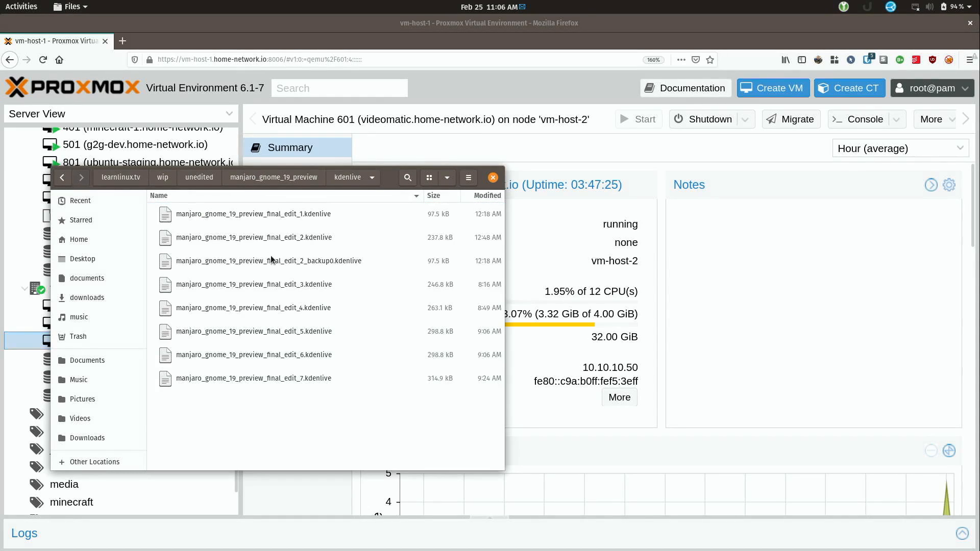
{"action": "mouse_move", "coordinate": [308, 216]}
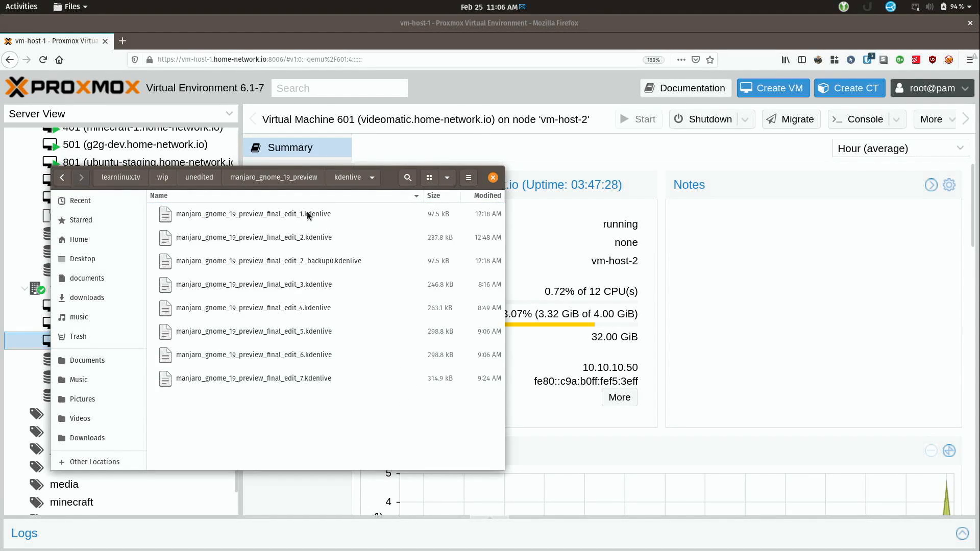
{"action": "mouse_move", "coordinate": [313, 368]}
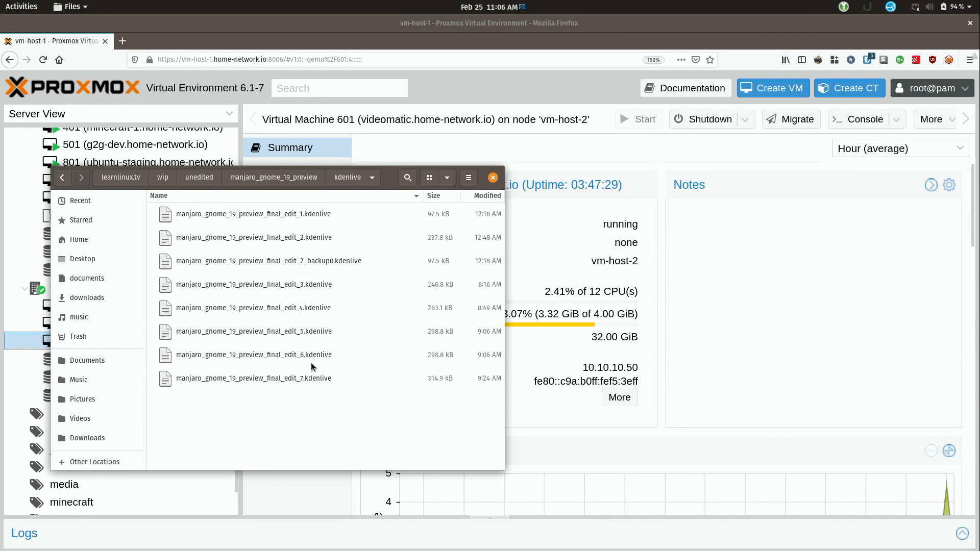
{"action": "mouse_move", "coordinate": [306, 385]}
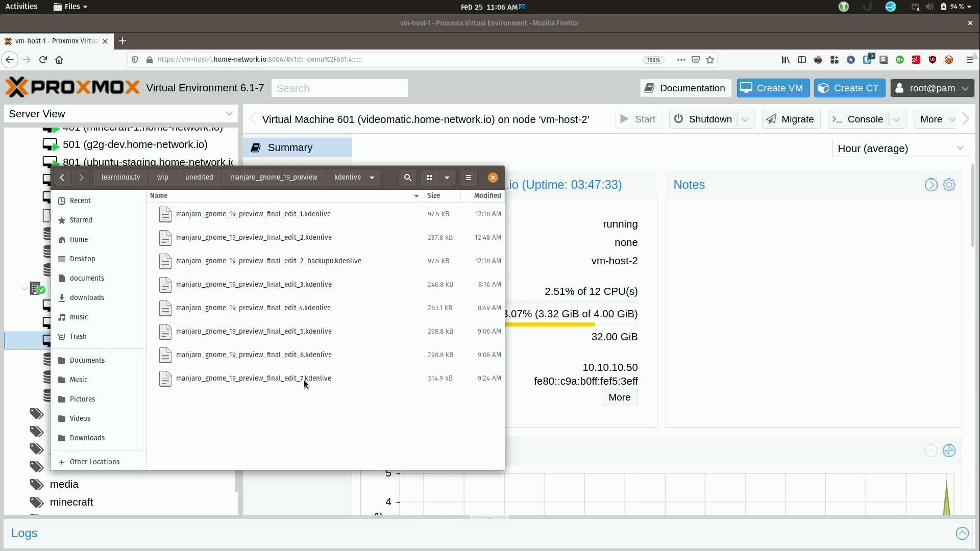
{"action": "mouse_move", "coordinate": [295, 394]}
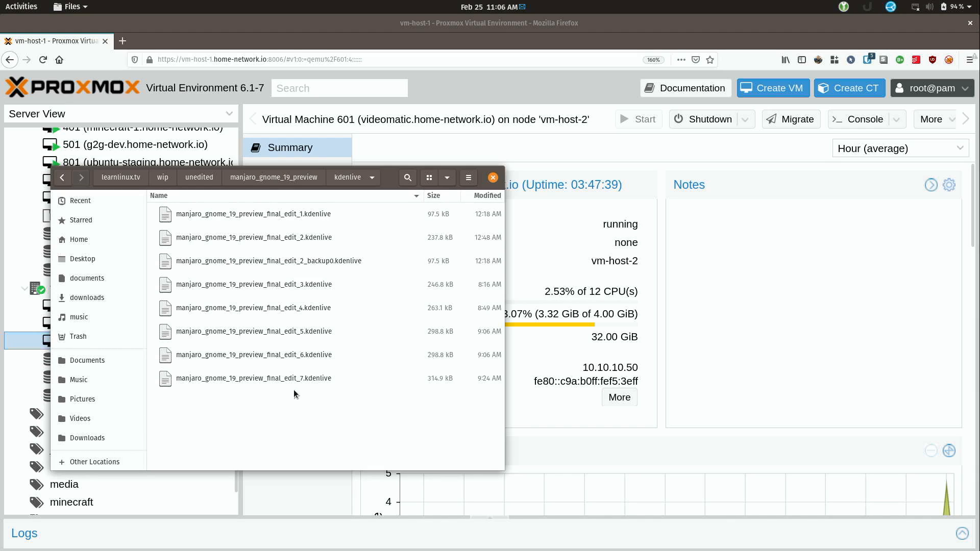
{"action": "mouse_move", "coordinate": [312, 215]}
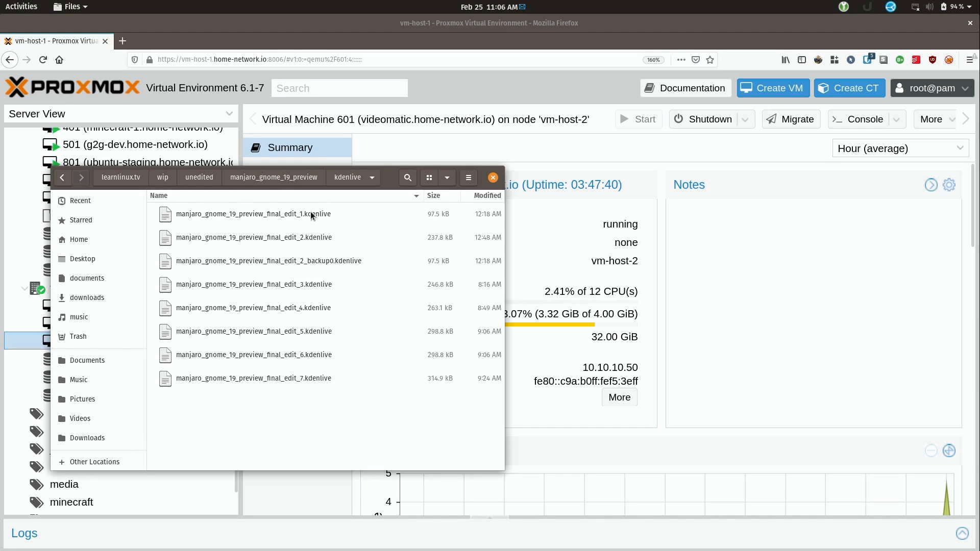
{"action": "mouse_move", "coordinate": [311, 311]}
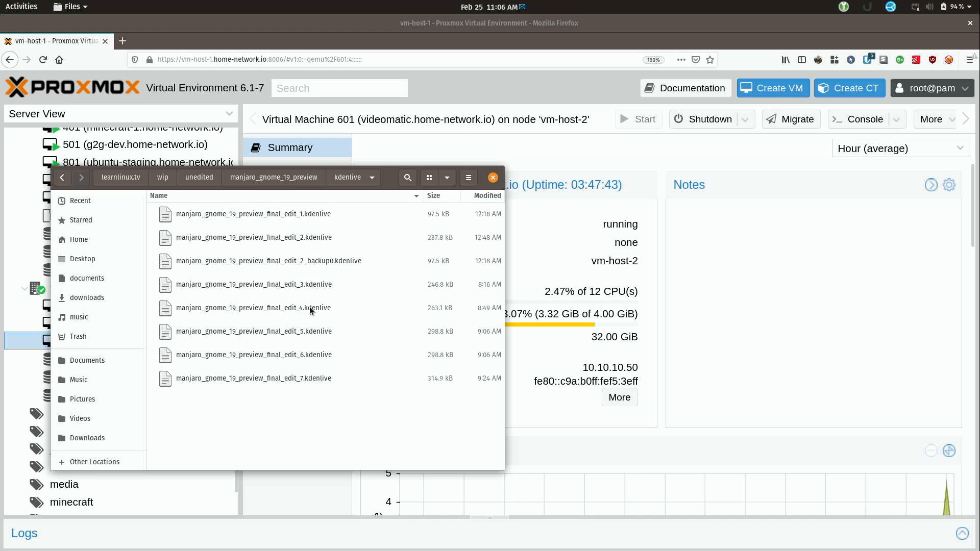
{"action": "mouse_move", "coordinate": [324, 390]}
{"action": "type", "text": "kden"}
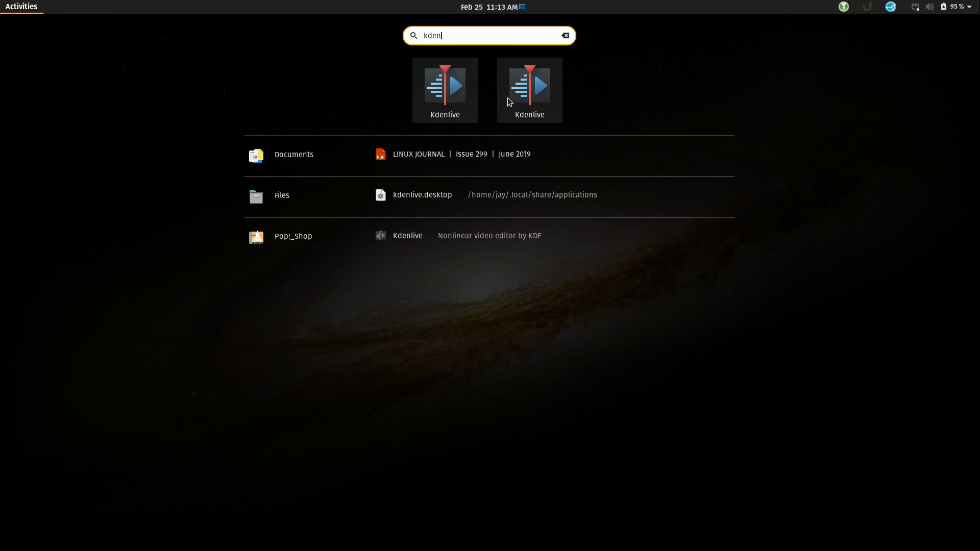
{"action": "mouse_move", "coordinate": [523, 105]}
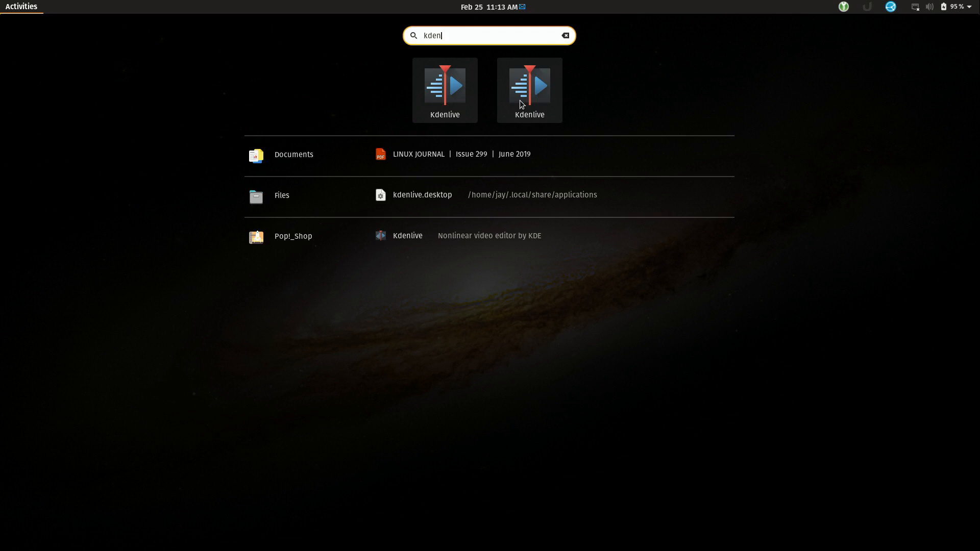
Step: Launch Kdenlive from the 'kden' Activities search results
{"action": "left_click", "coordinate": [529, 90]}
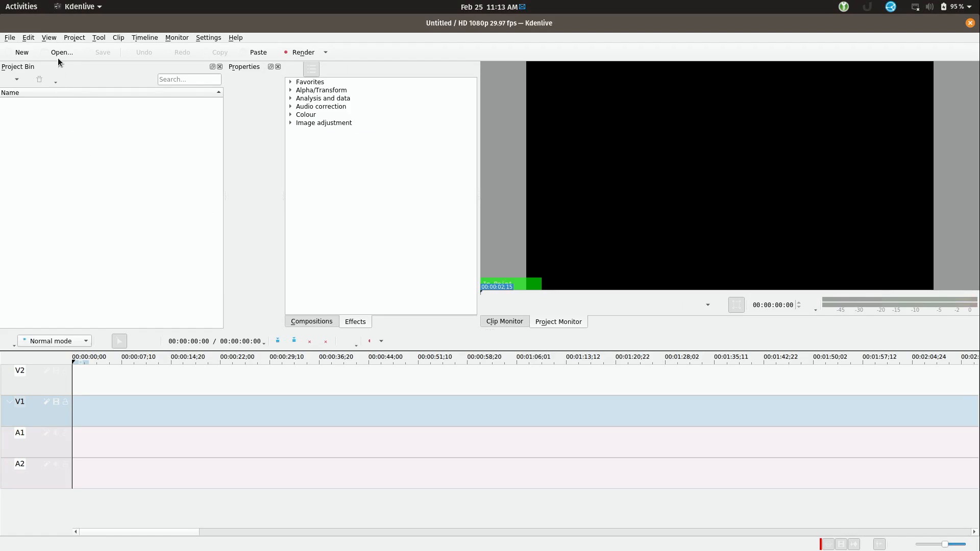
Step: Open manjaro_gnome_19_preview_final_edit_7.kdenlive through Kdenlive's Open dialog
{"action": "left_click", "coordinate": [61, 52]}
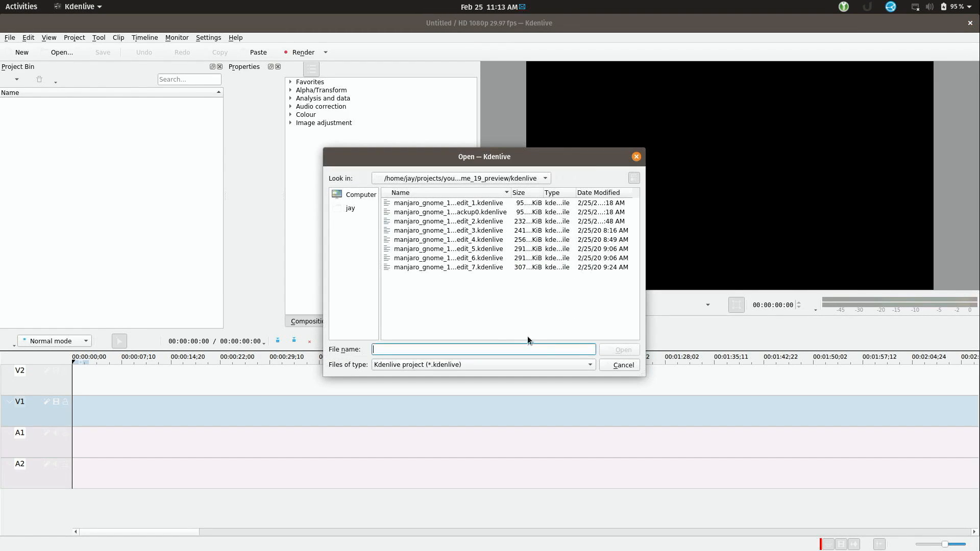
{"action": "mouse_move", "coordinate": [478, 307]}
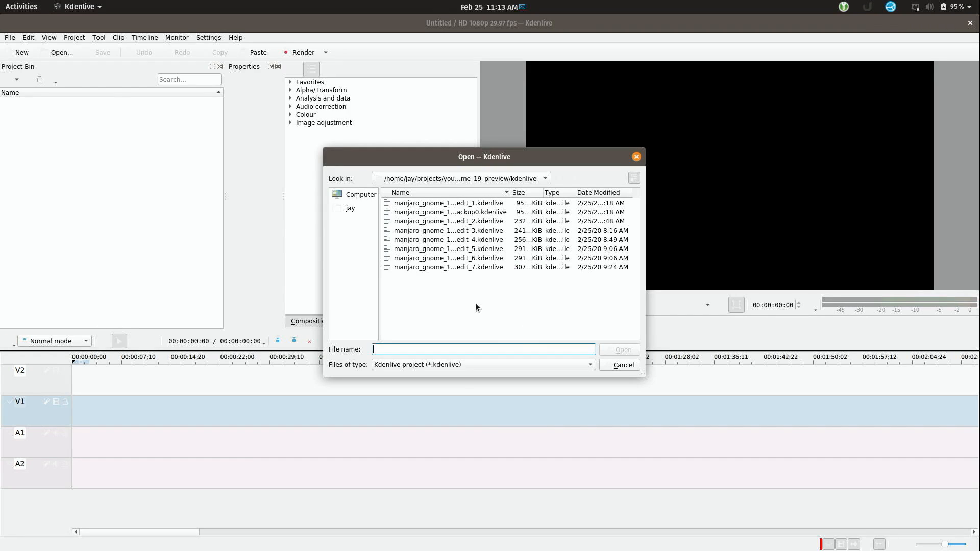
{"action": "left_click", "coordinate": [448, 267]}
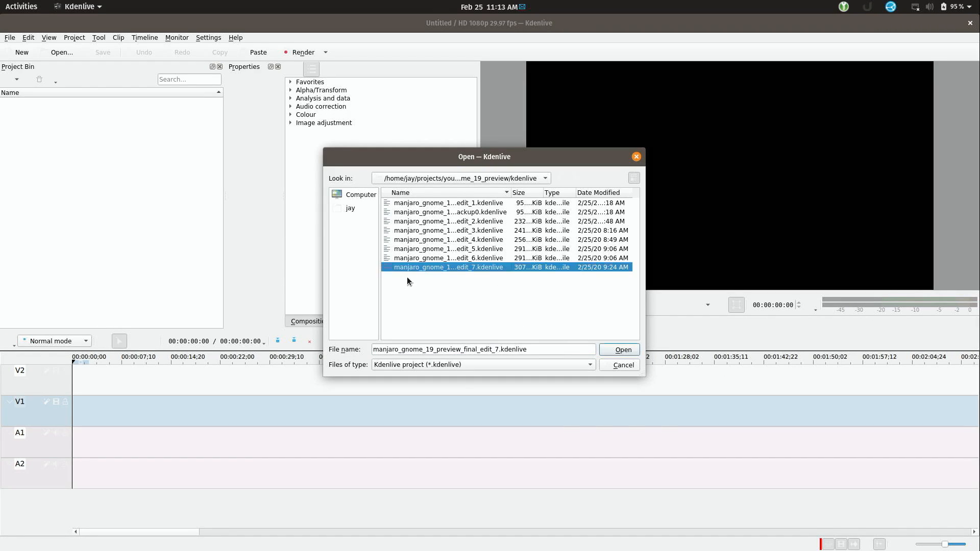
{"action": "left_click", "coordinate": [623, 350]}
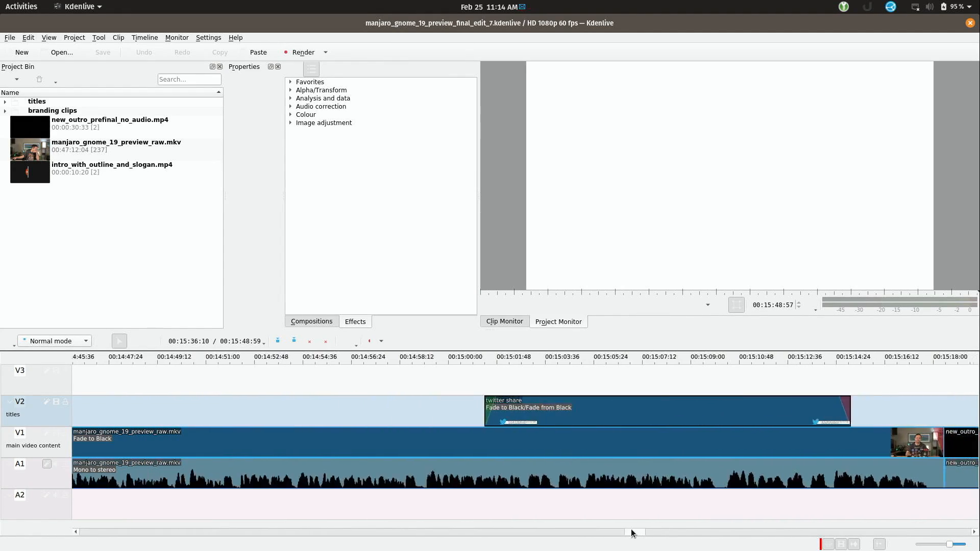
{"action": "scroll", "scroll_direction": "left", "scroll_amount": 3}
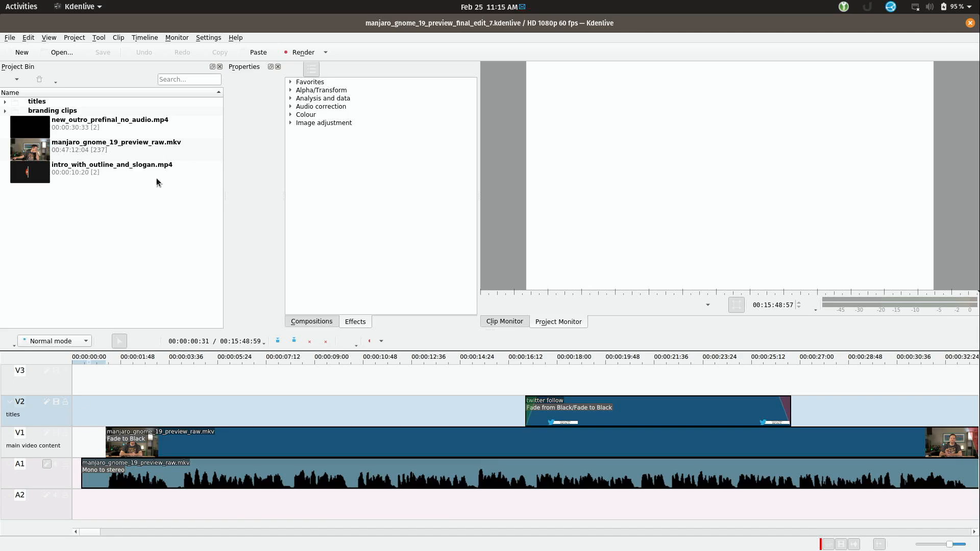
{"action": "mouse_move", "coordinate": [297, 55]}
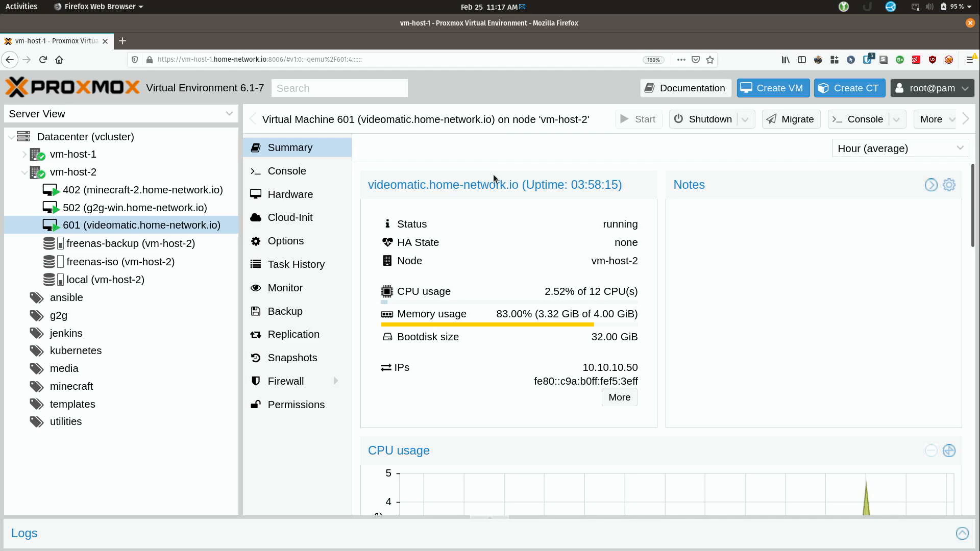
{"action": "mouse_move", "coordinate": [106, 236]}
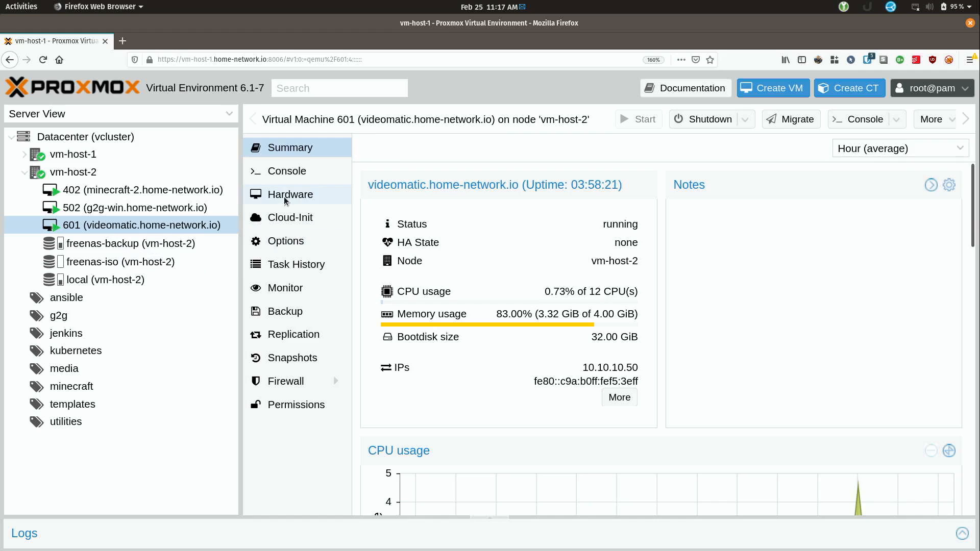
Step: Review VM 601's Hardware configuration, then open its Console
{"action": "left_click", "coordinate": [290, 194]}
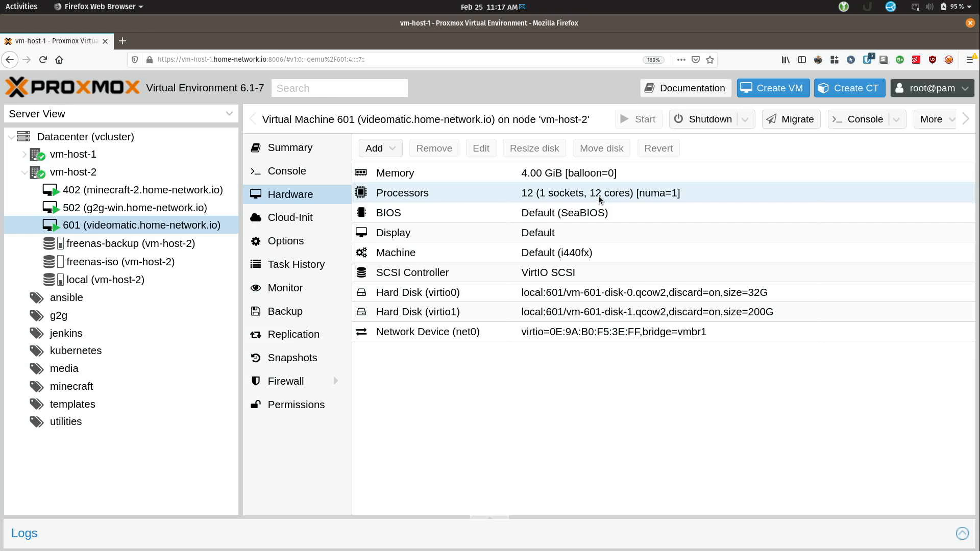
{"action": "mouse_move", "coordinate": [309, 181]}
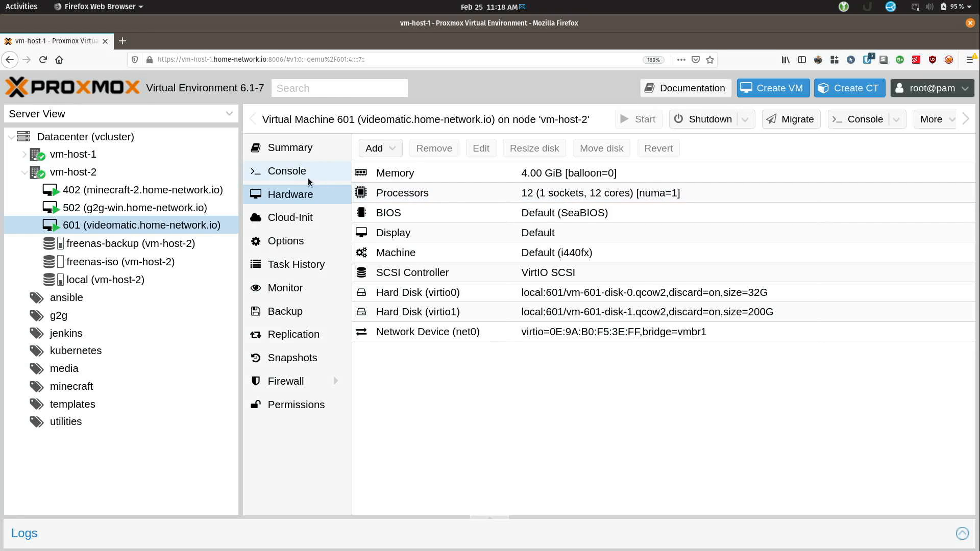
{"action": "left_click", "coordinate": [287, 171]}
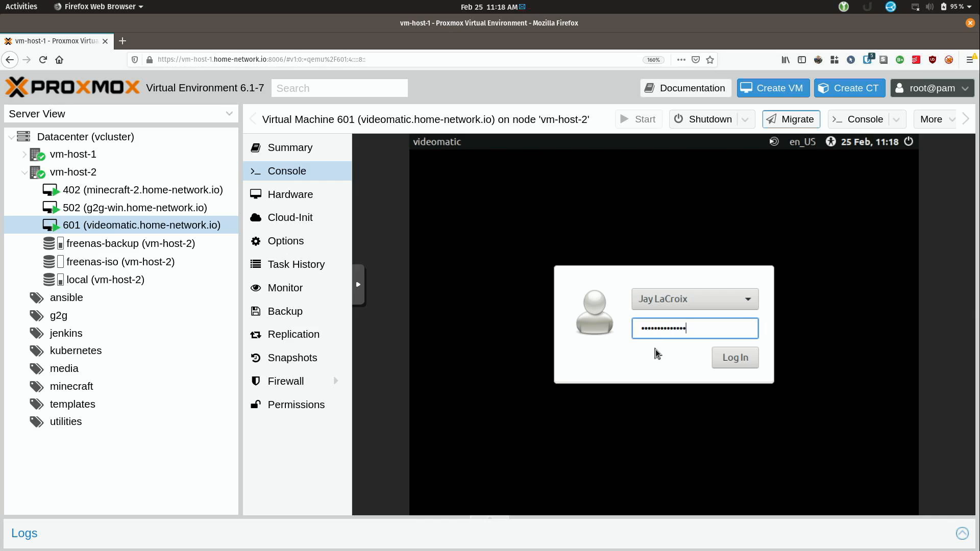
Step: Log in to the videomatic desktop with the entered password
{"action": "left_click", "coordinate": [736, 358]}
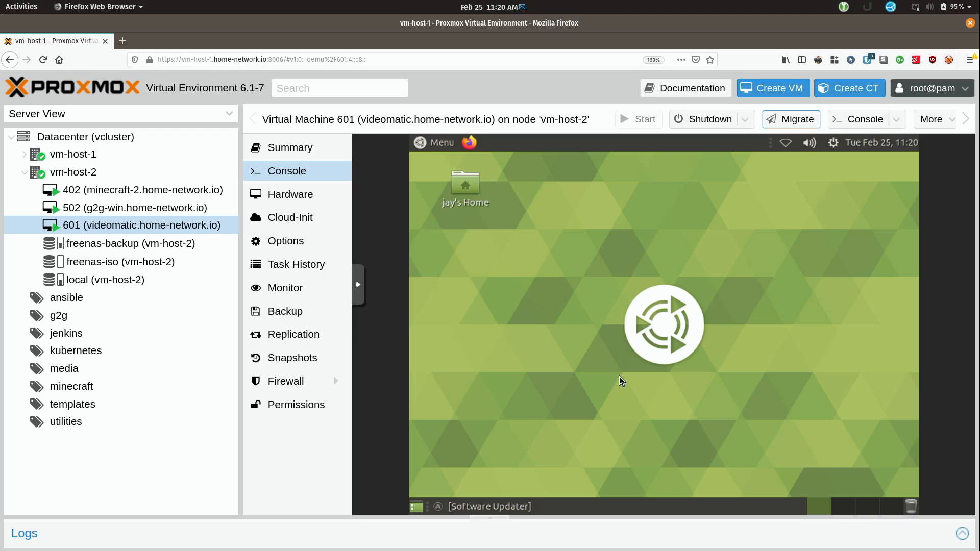
Step: Launch kdenlive.app from the bin folder in Jay's Home
{"action": "double_click", "coordinate": [465, 184]}
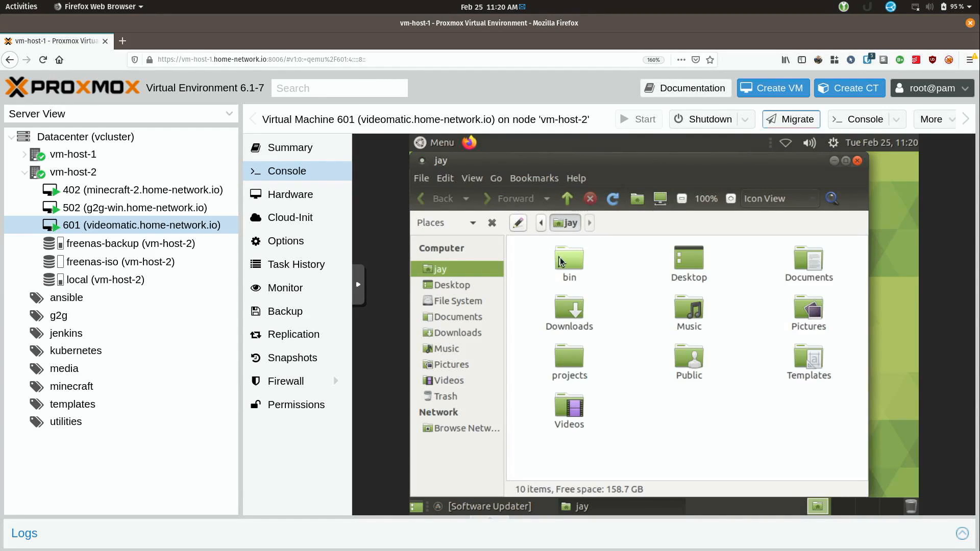
{"action": "double_click", "coordinate": [569, 258]}
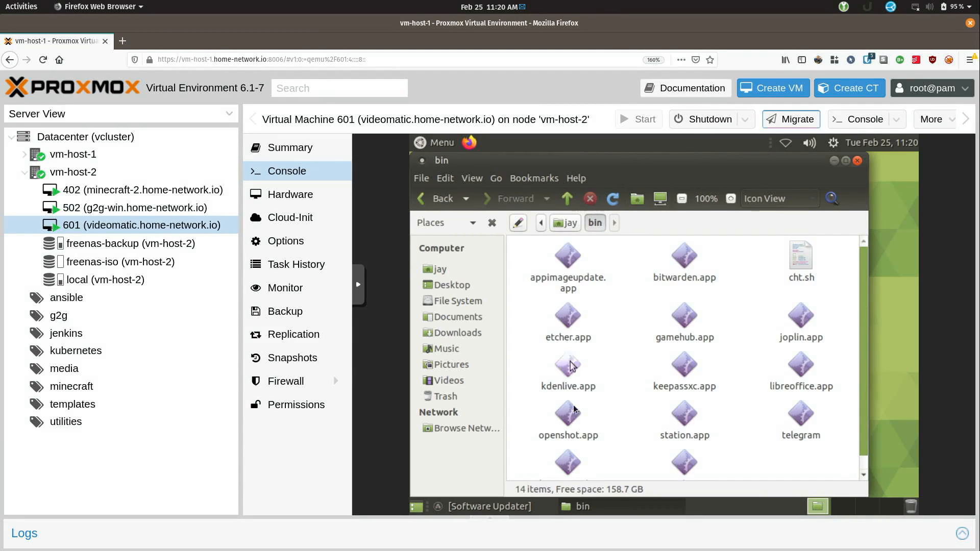
{"action": "mouse_move", "coordinate": [589, 394]}
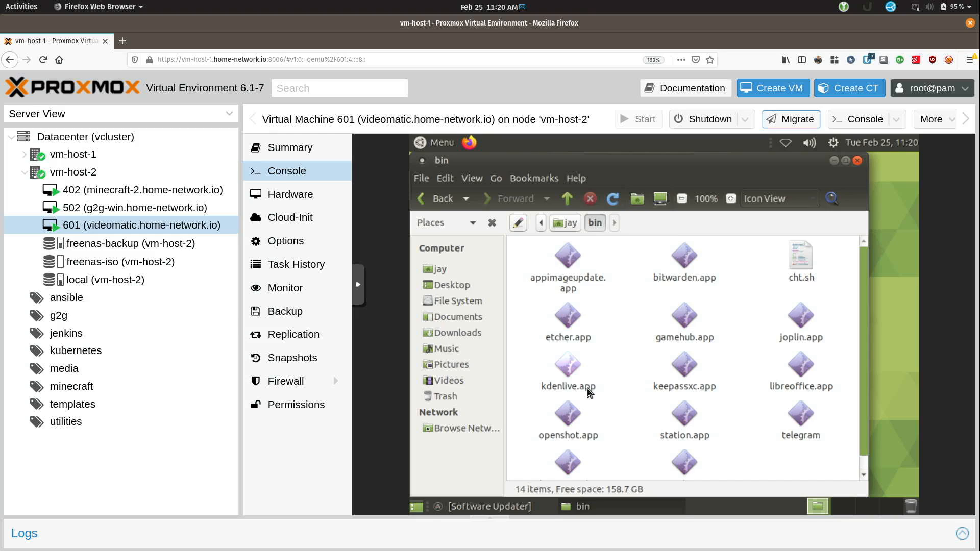
{"action": "mouse_move", "coordinate": [575, 373]}
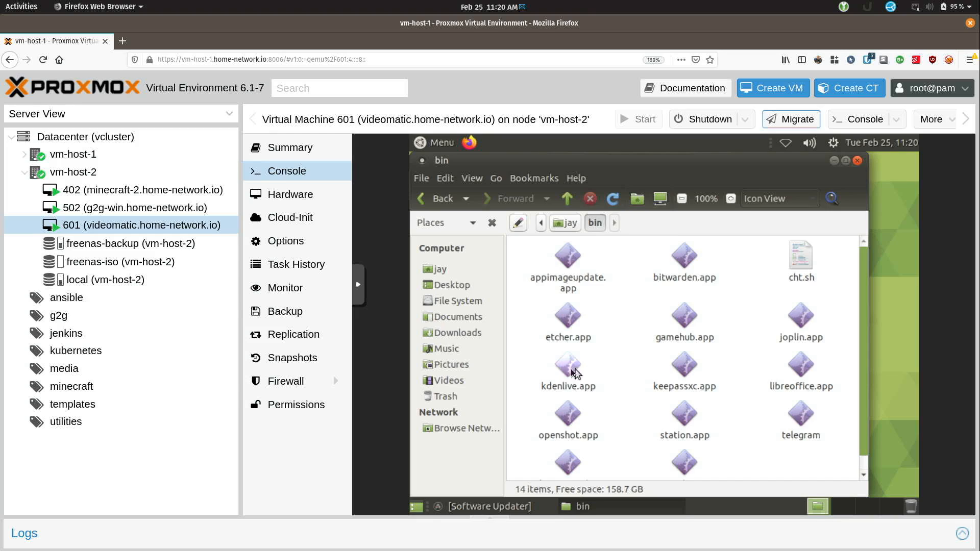
{"action": "mouse_move", "coordinate": [570, 371]}
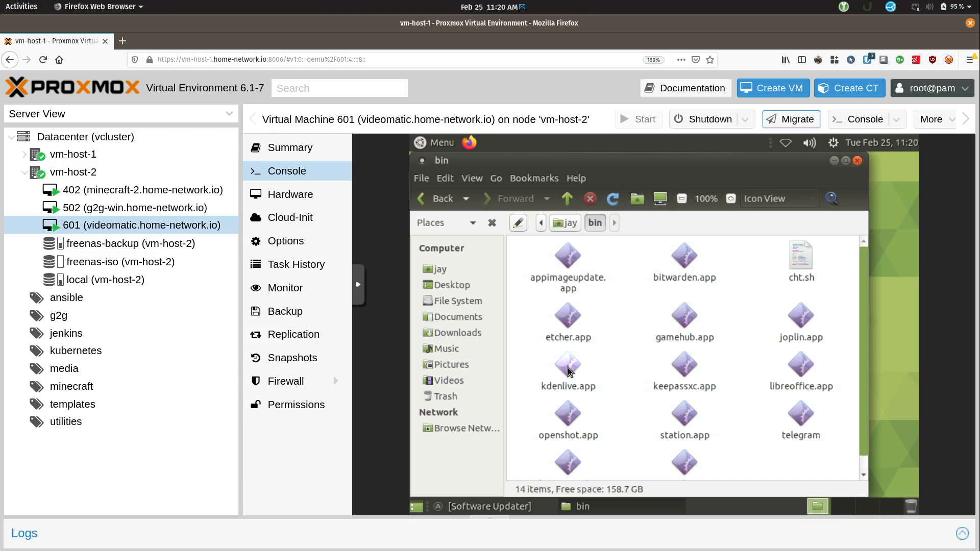
{"action": "left_click", "coordinate": [568, 366]}
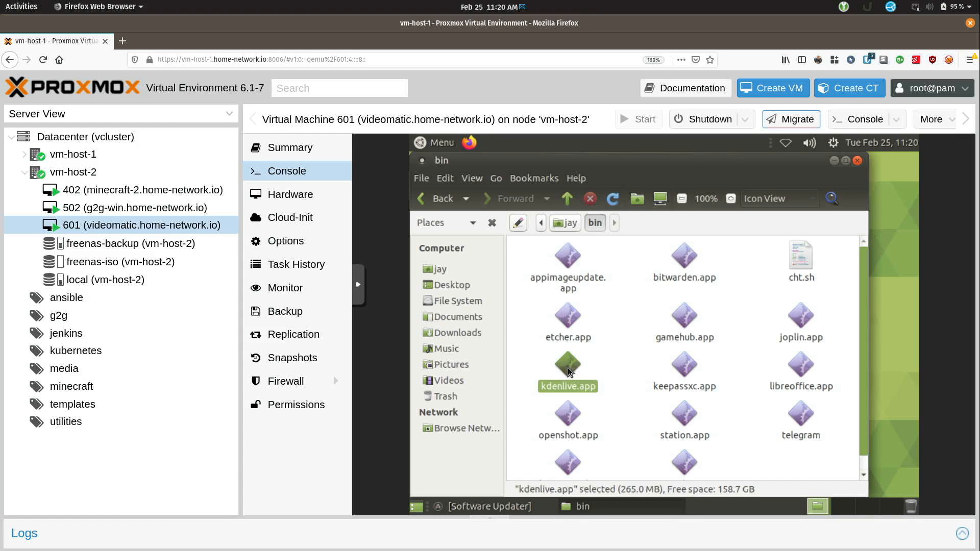
{"action": "double_click", "coordinate": [567, 367]}
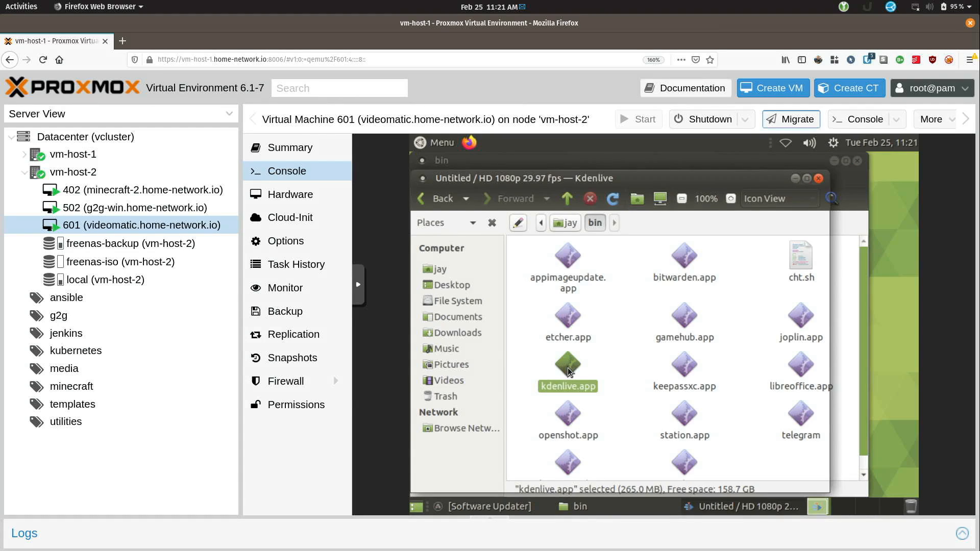
Step: Maximize Kdenlive and open manjaro_gnome_19_preview_final_edit_7.kdenlive
{"action": "double_click", "coordinate": [567, 367]}
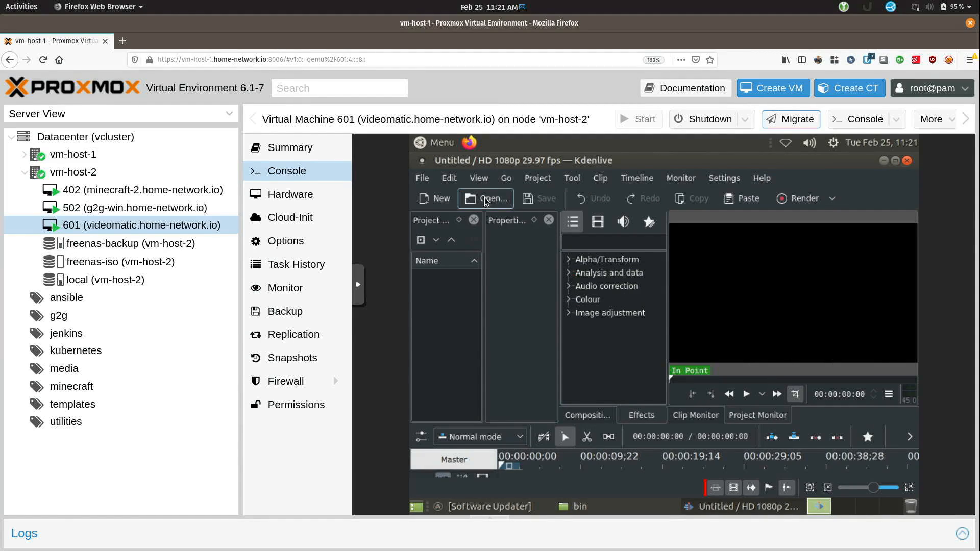
{"action": "left_click", "coordinate": [486, 199]}
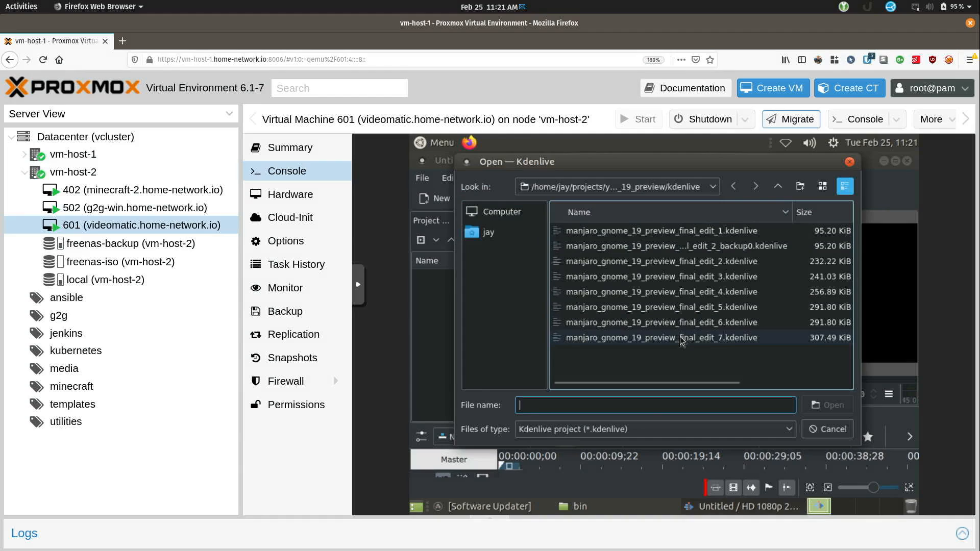
{"action": "left_click", "coordinate": [680, 338]}
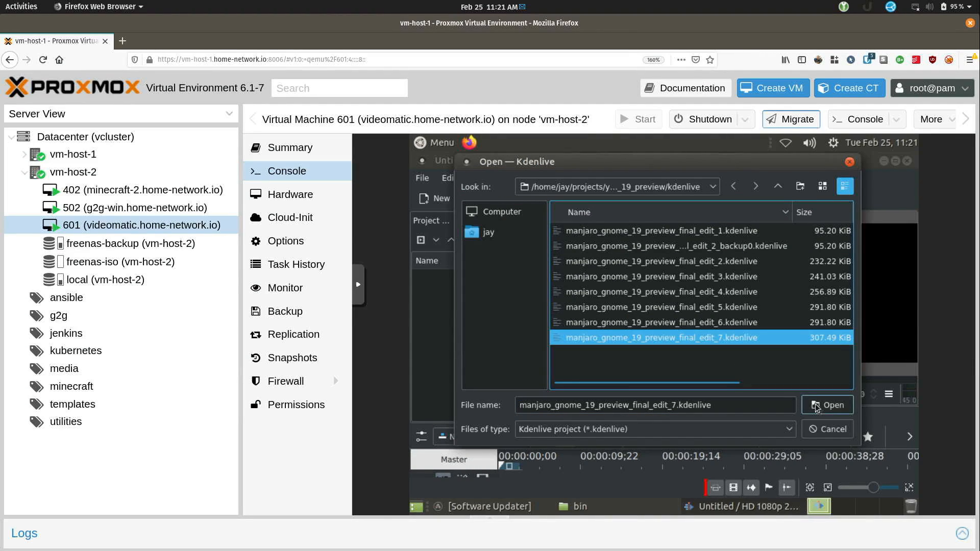
{"action": "left_click", "coordinate": [829, 404]}
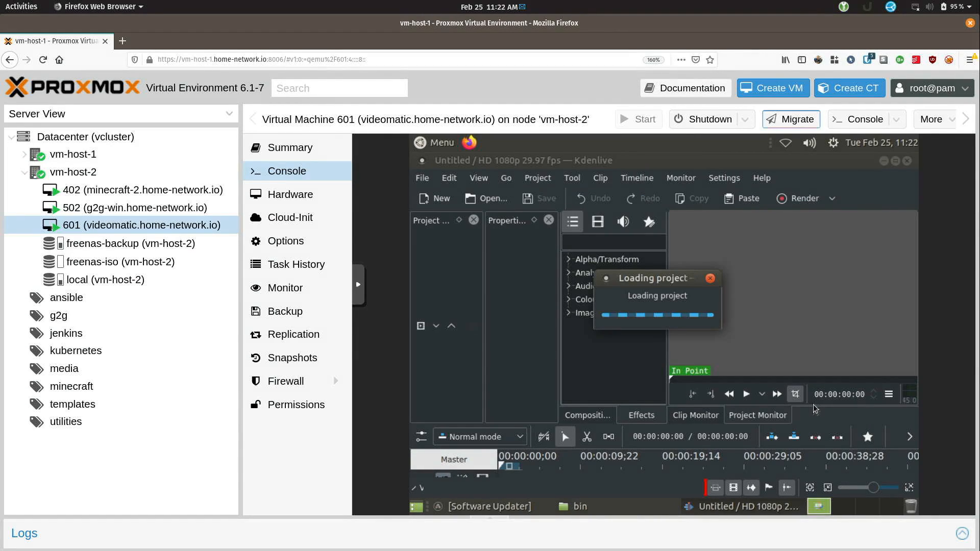